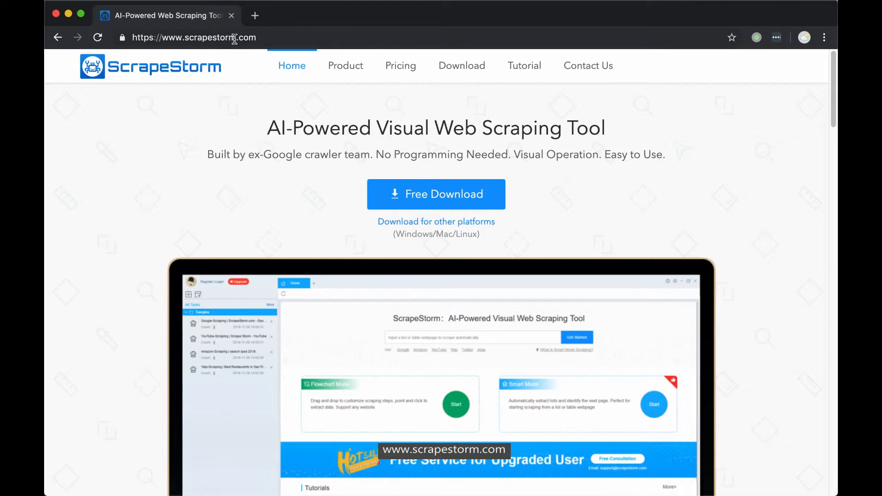
{"action": "mouse_move", "coordinate": [231, 124]}
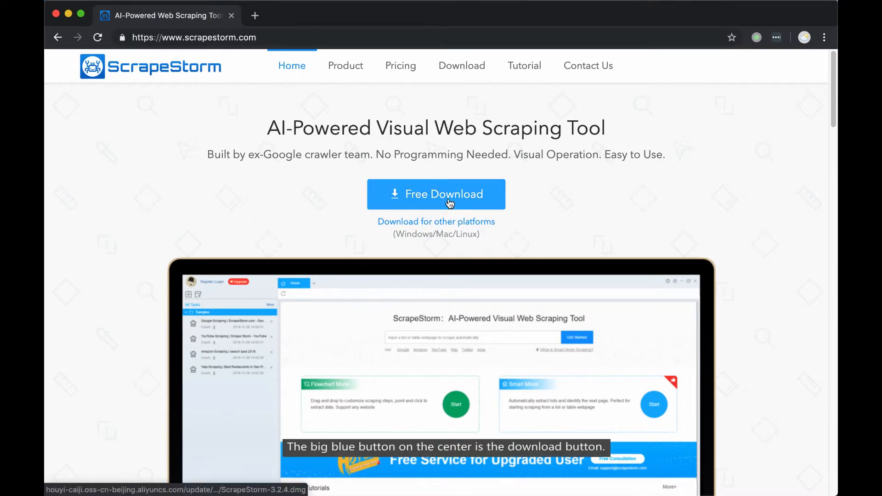
{"action": "mouse_move", "coordinate": [591, 223]}
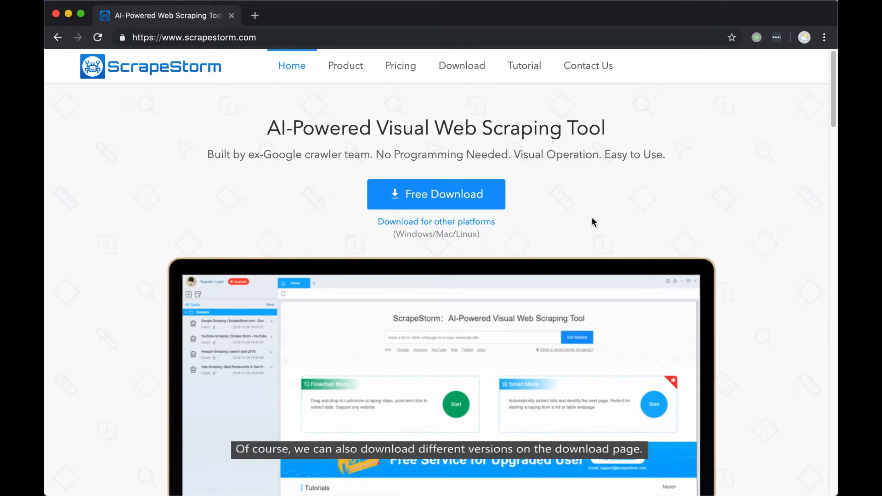
{"action": "mouse_move", "coordinate": [518, 152]}
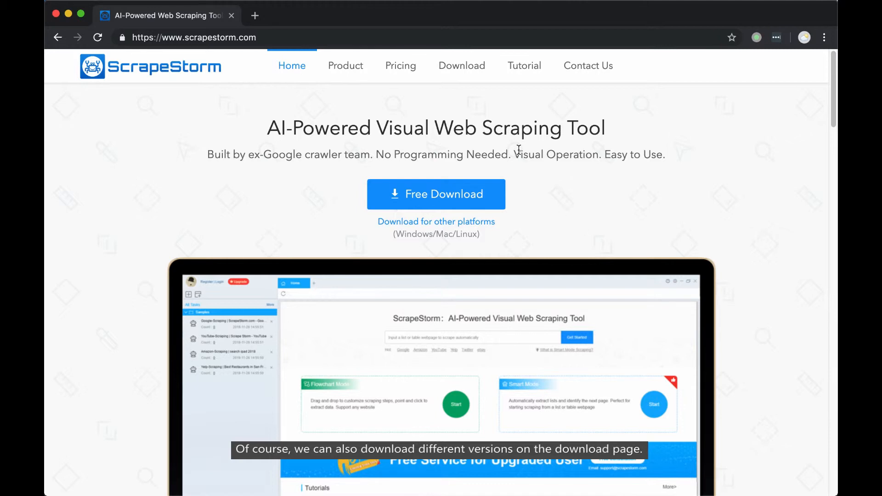
Step: Open the Download page with Windows, Linux and Mac installers from the top navigation
{"action": "left_click", "coordinate": [462, 66]}
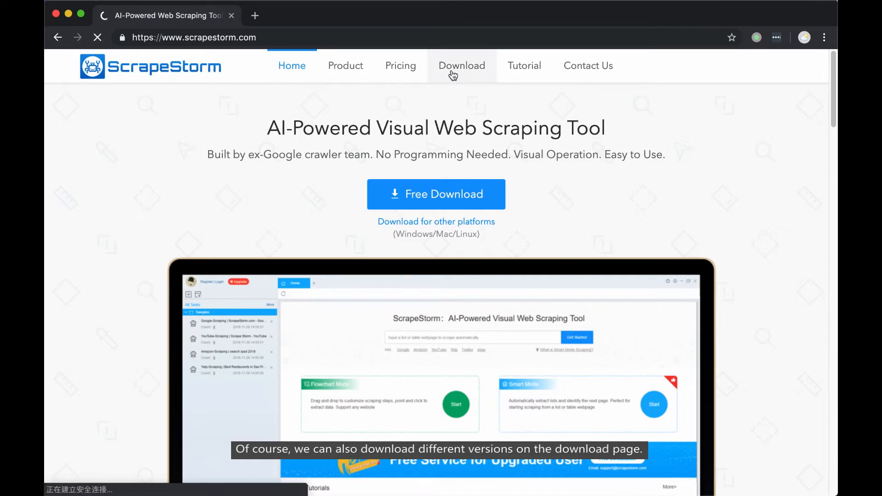
{"action": "left_click", "coordinate": [461, 65]}
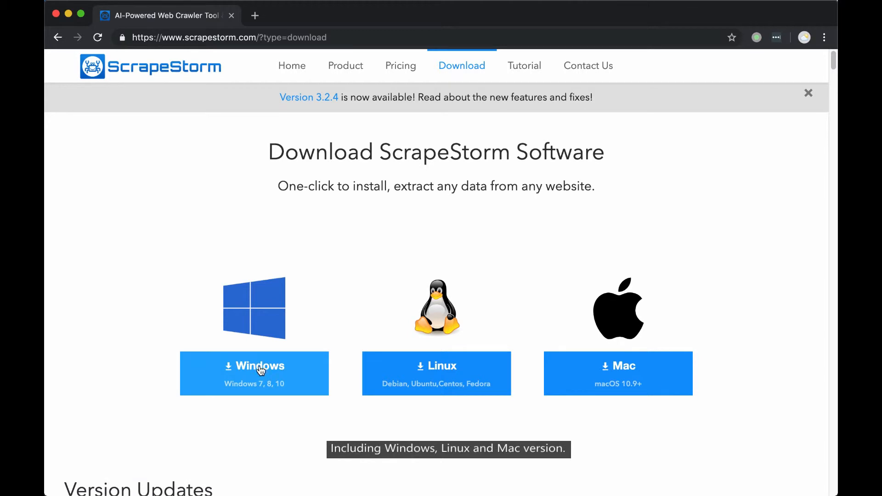
{"action": "mouse_move", "coordinate": [644, 378]}
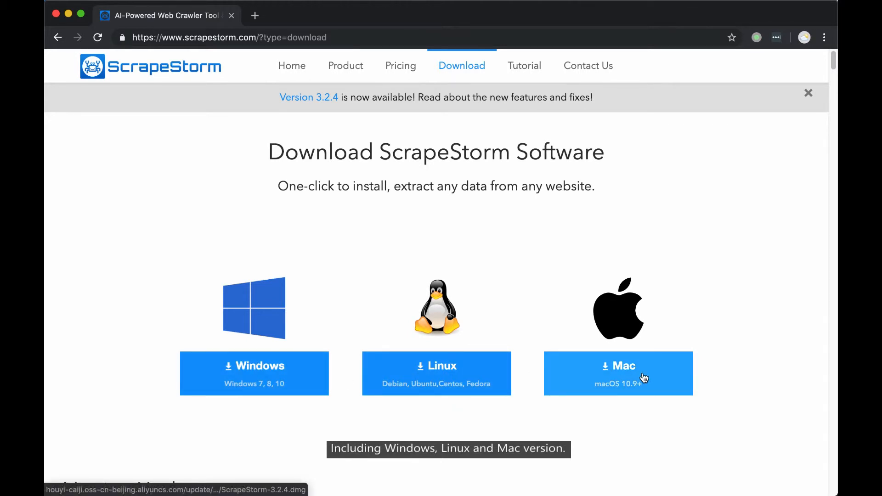
{"action": "mouse_move", "coordinate": [730, 321]}
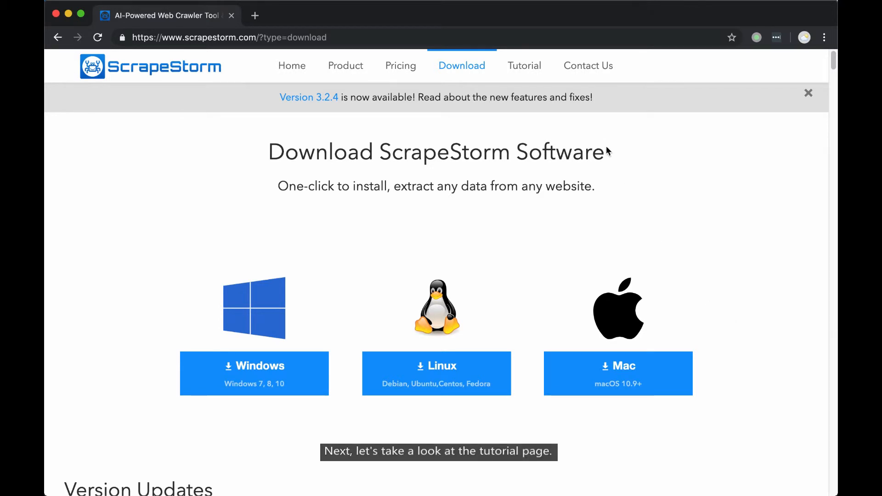
Step: Open Tutorial and scroll through the Getting Started quick-start guide cards
{"action": "left_click", "coordinate": [523, 65]}
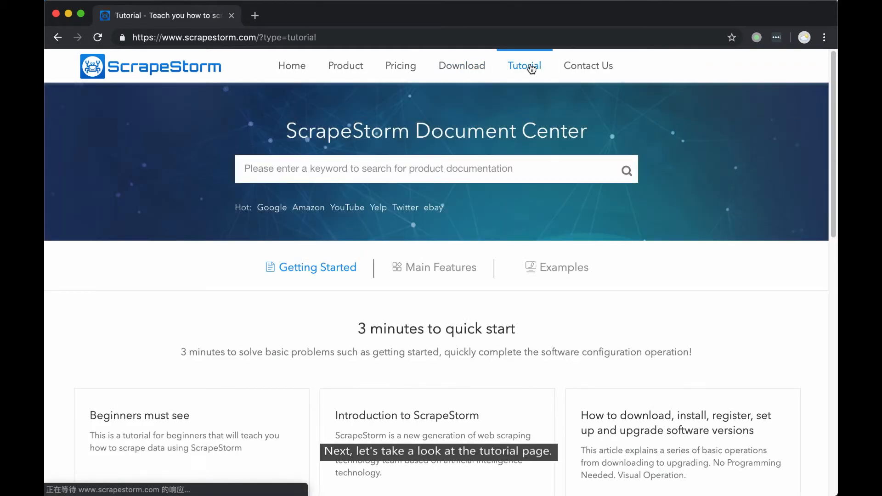
{"action": "mouse_move", "coordinate": [307, 297]}
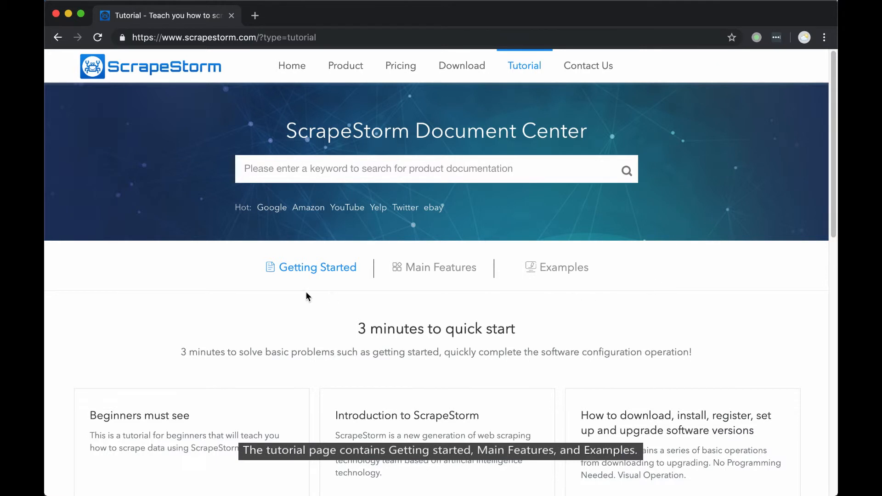
{"action": "mouse_move", "coordinate": [419, 278]}
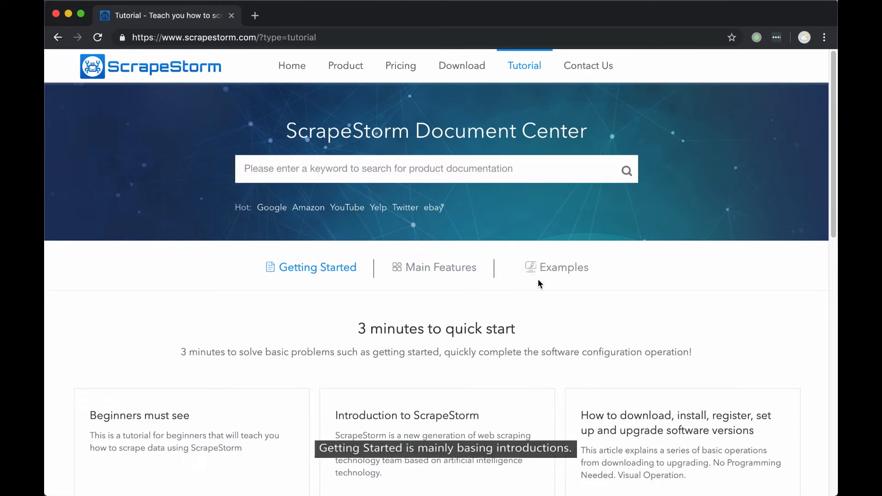
{"action": "scroll", "scroll_direction": "up", "scroll_amount": 3}
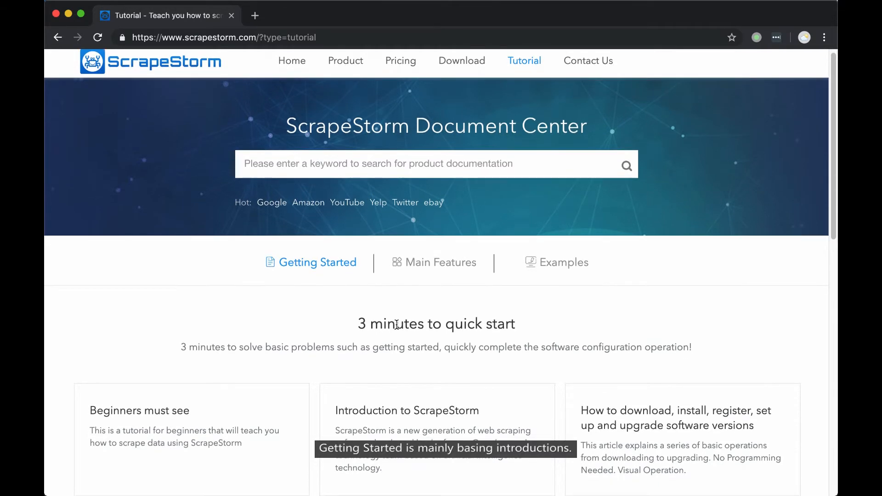
{"action": "scroll", "scroll_direction": "down", "scroll_amount": 3}
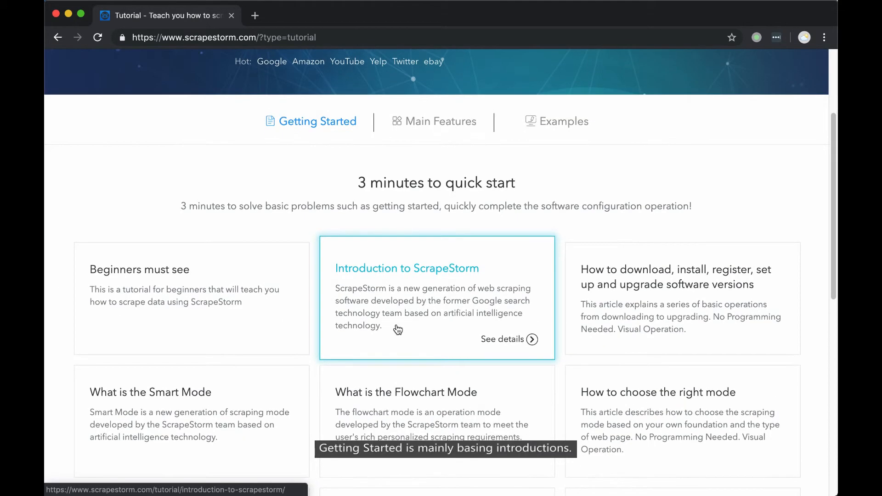
{"action": "scroll", "scroll_direction": "down", "scroll_amount": 3}
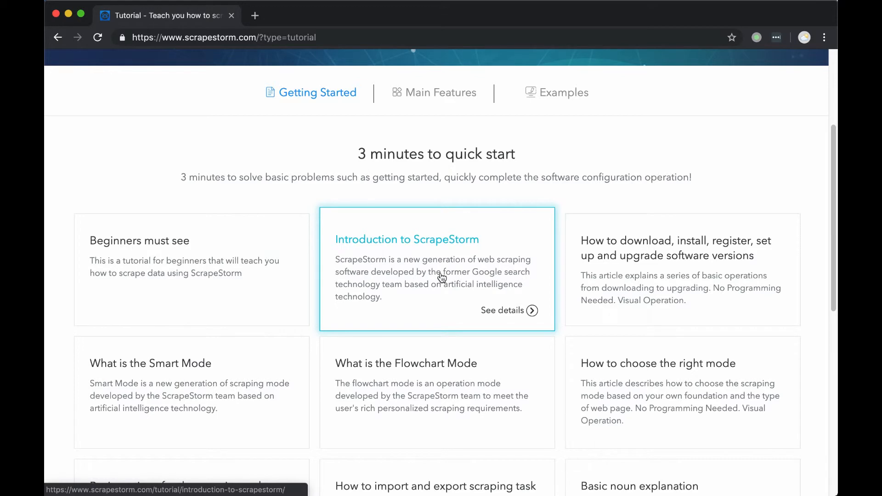
{"action": "mouse_move", "coordinate": [487, 271]}
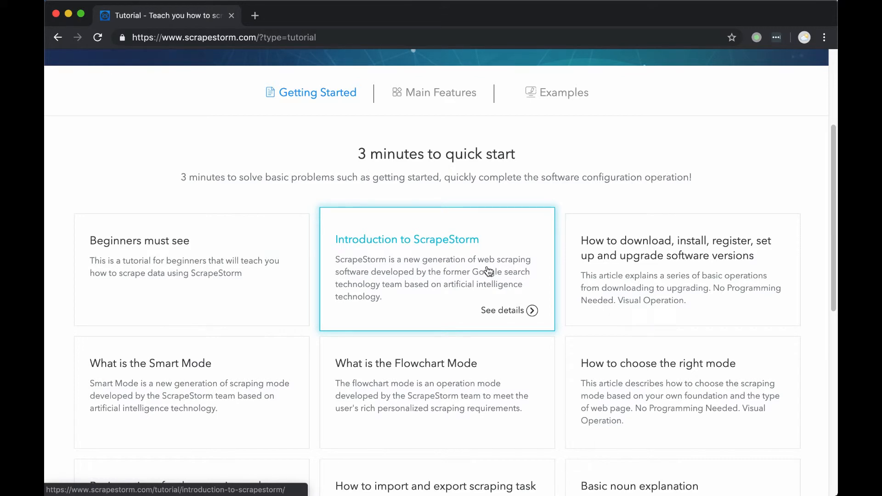
{"action": "mouse_move", "coordinate": [679, 295]}
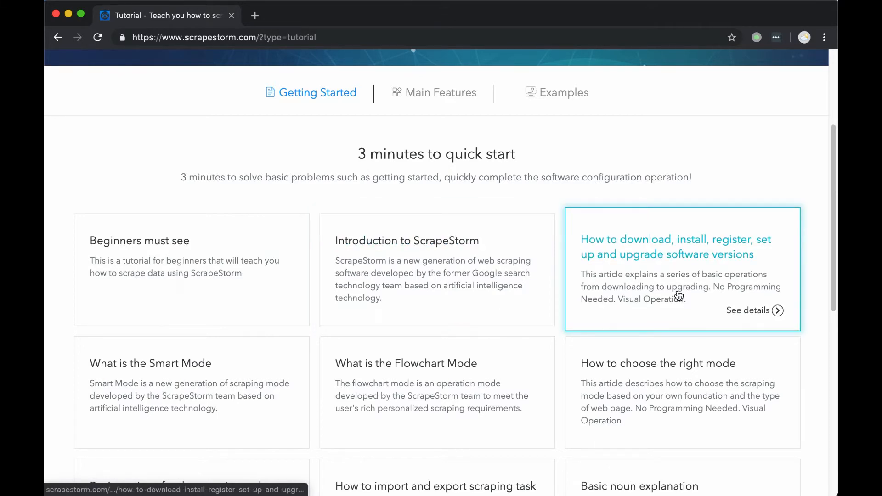
{"action": "mouse_move", "coordinate": [158, 366]}
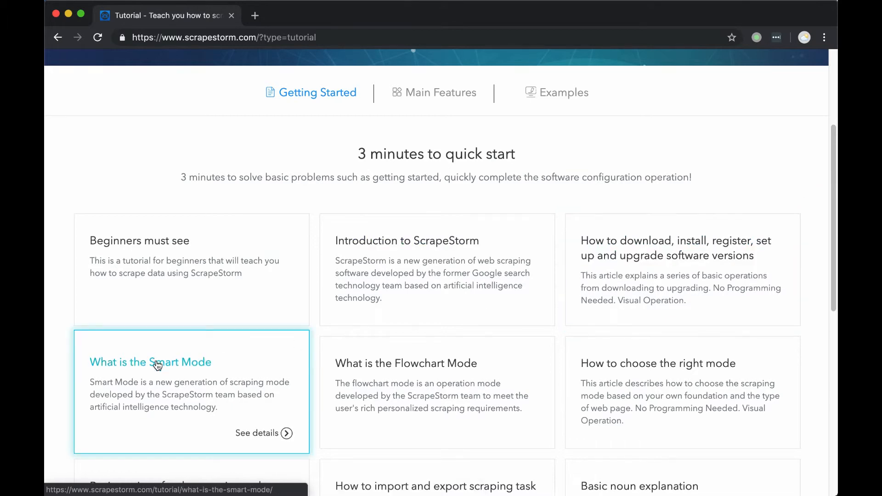
{"action": "mouse_move", "coordinate": [488, 380]}
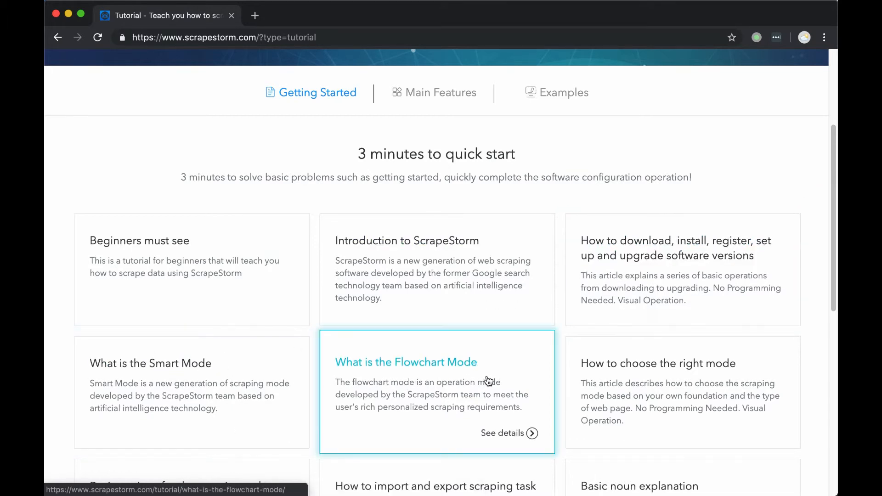
{"action": "scroll", "scroll_direction": "down", "scroll_amount": 3}
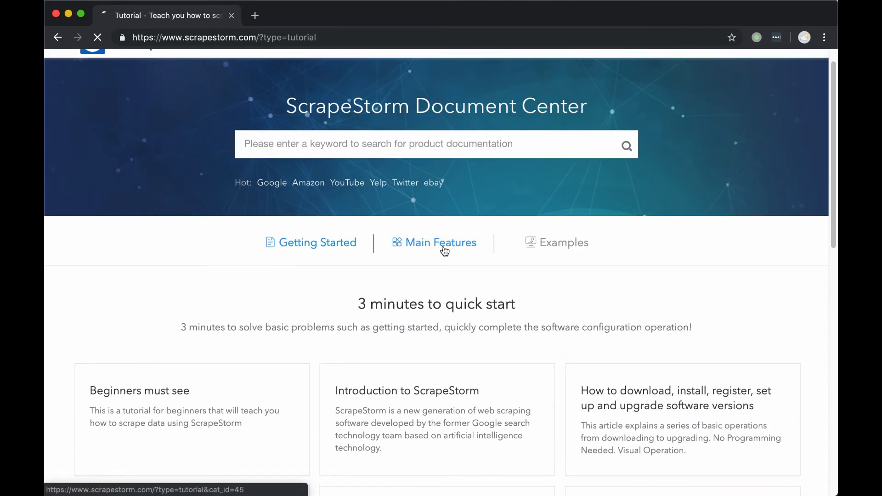
Step: Switch to Main Features and scroll the Smart Mode, Flowchart Mode and Data Export lists
{"action": "left_click", "coordinate": [440, 243]}
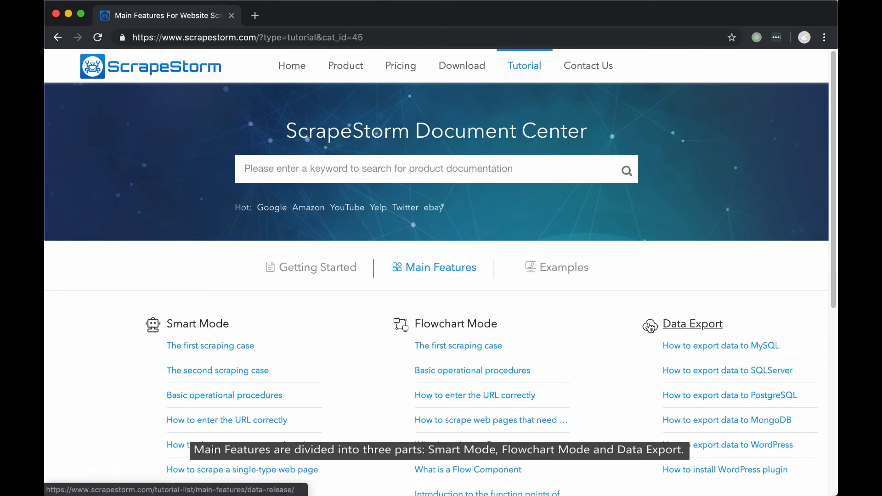
{"action": "mouse_move", "coordinate": [605, 323]}
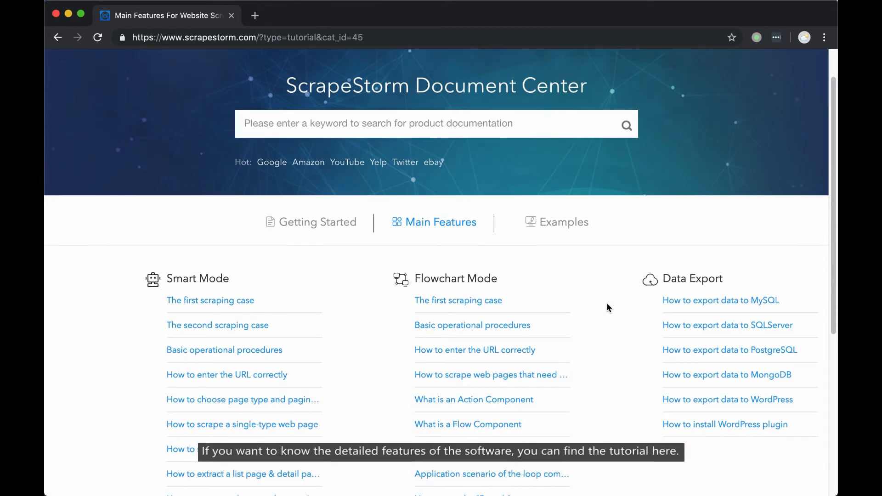
{"action": "scroll", "scroll_direction": "down", "scroll_amount": 3}
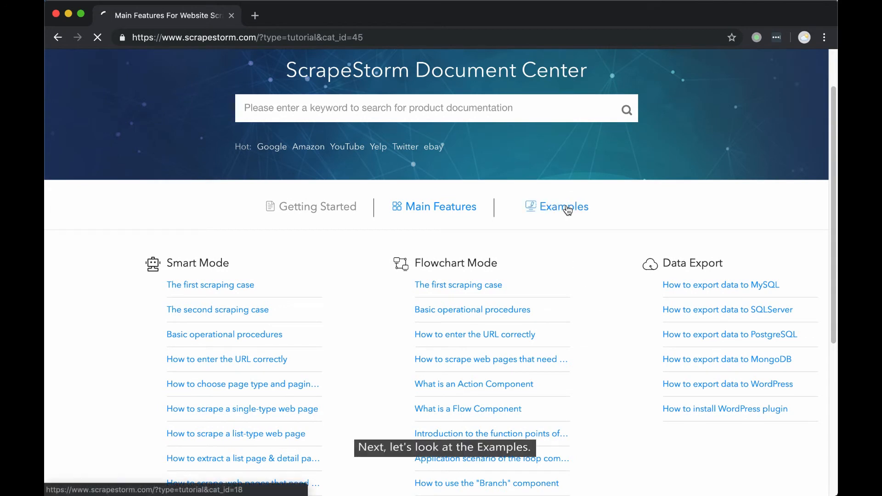
Step: Browse the Examples category cards like E-commerce, News Media and Finance, then return to top
{"action": "left_click", "coordinate": [563, 206]}
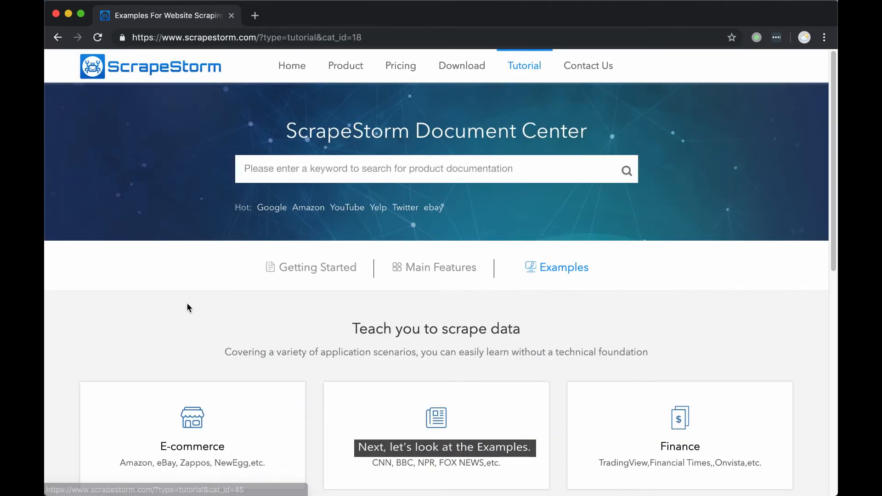
{"action": "scroll", "scroll_direction": "down", "scroll_amount": 3}
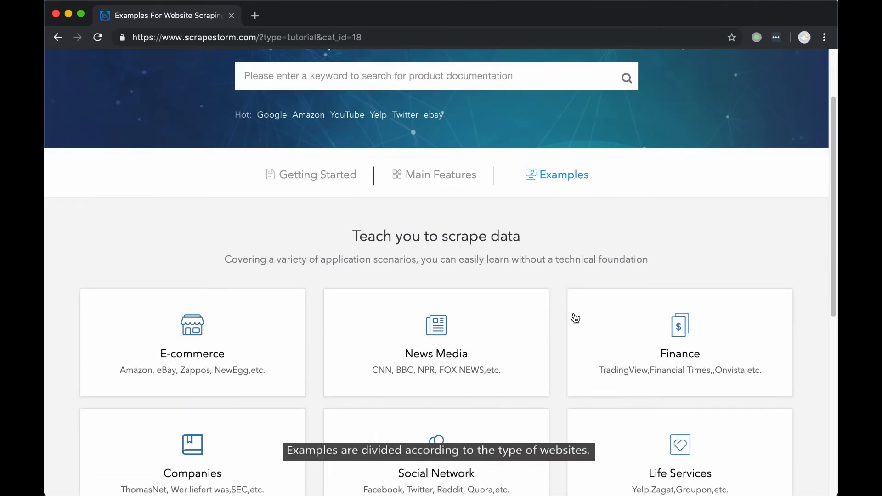
{"action": "scroll", "scroll_direction": "down", "scroll_amount": 3}
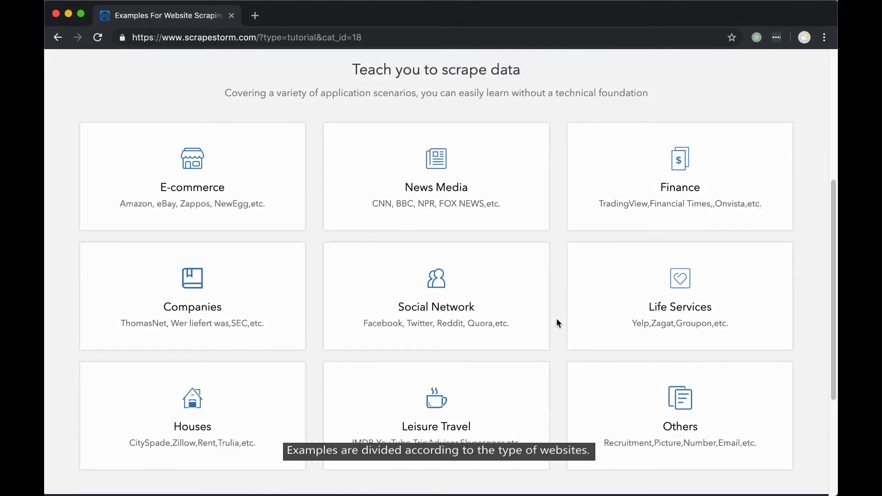
{"action": "scroll", "scroll_direction": "up", "scroll_amount": 3}
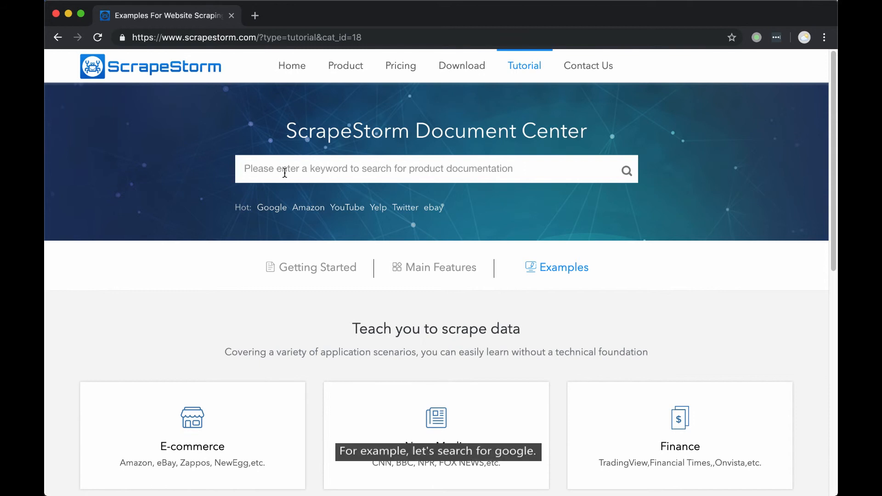
Step: Search docs for 'google', filter Getting Started then the four Examples results
{"action": "type", "text": "google"}
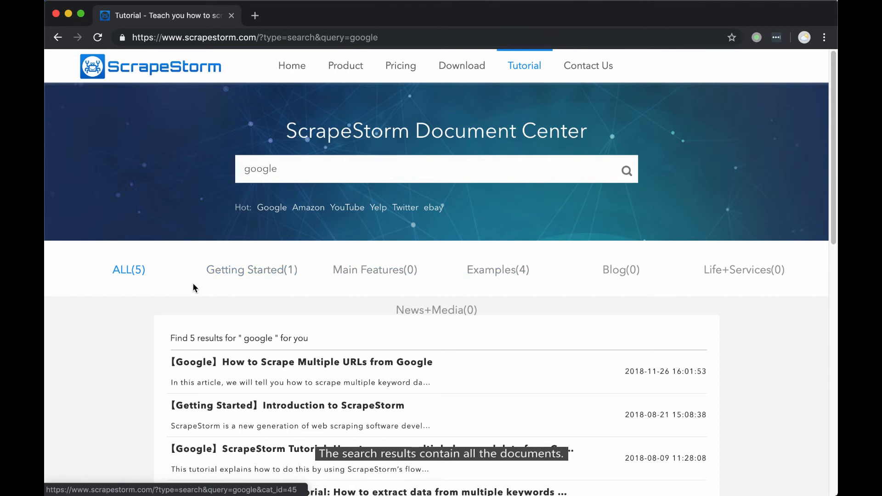
{"action": "left_click", "coordinate": [251, 270]}
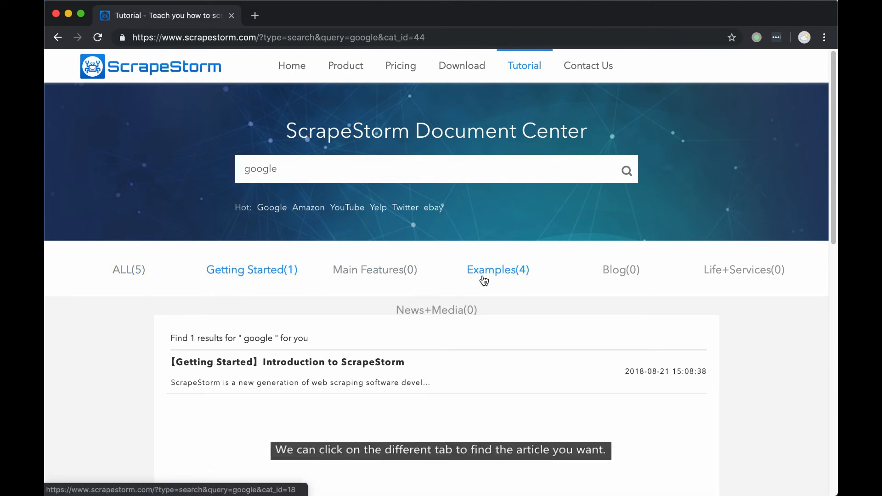
{"action": "left_click", "coordinate": [497, 270]}
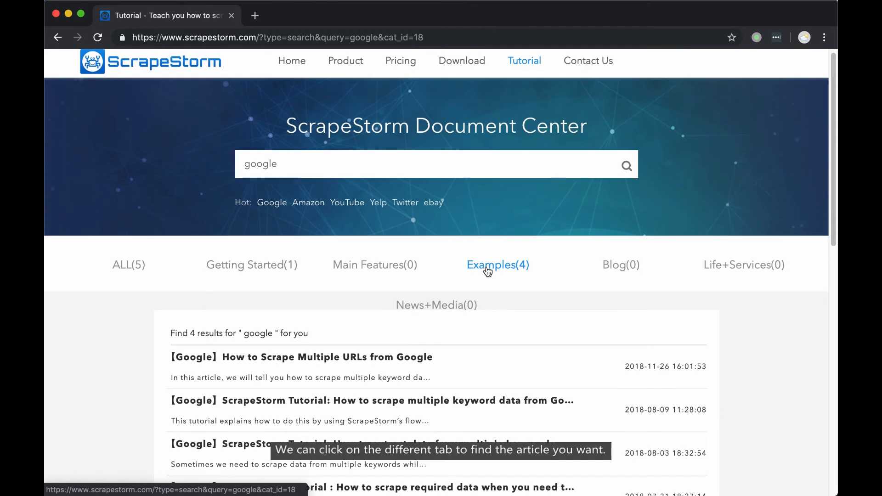
{"action": "scroll", "scroll_direction": "down", "scroll_amount": 3}
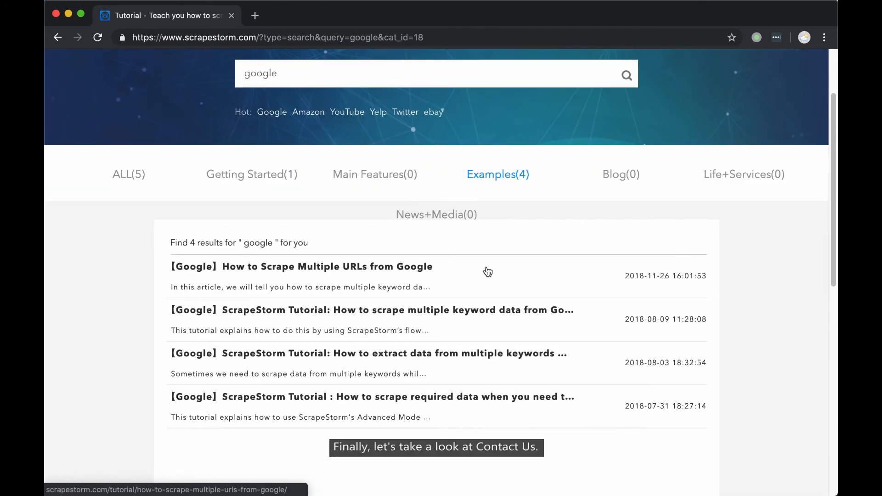
{"action": "scroll", "scroll_direction": "up", "scroll_amount": 3}
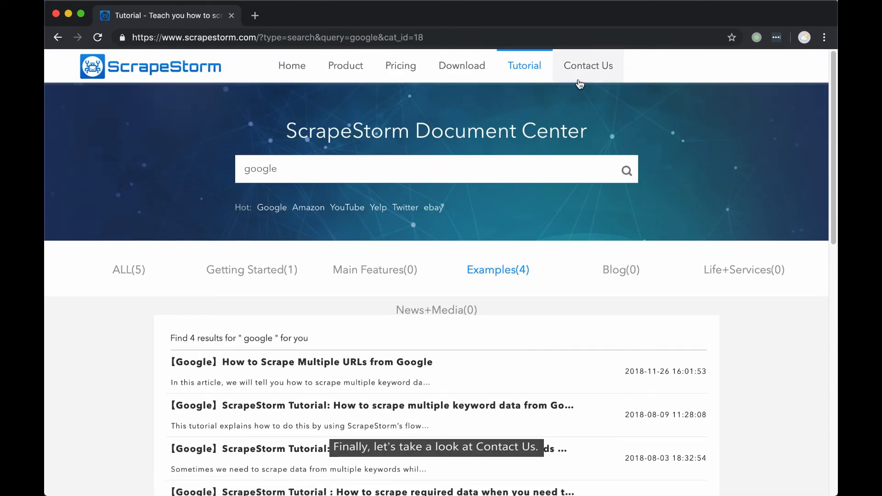
Step: Open Contact Us and scroll through the feedback form with its question description box
{"action": "left_click", "coordinate": [588, 66]}
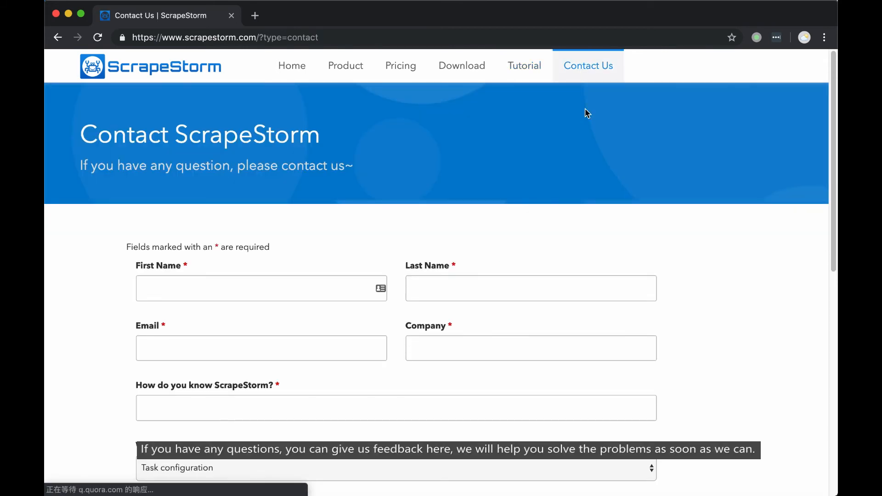
{"action": "mouse_move", "coordinate": [673, 303]}
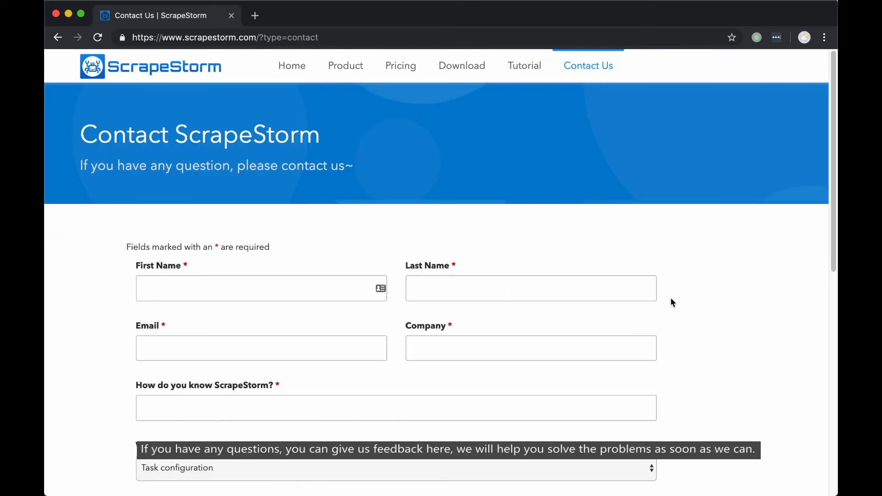
{"action": "mouse_move", "coordinate": [679, 304]}
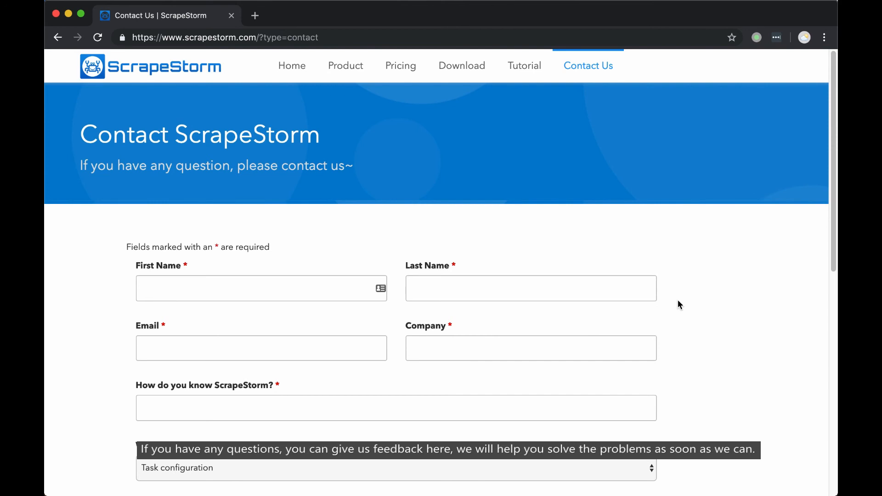
{"action": "scroll", "scroll_direction": "down", "scroll_amount": 3}
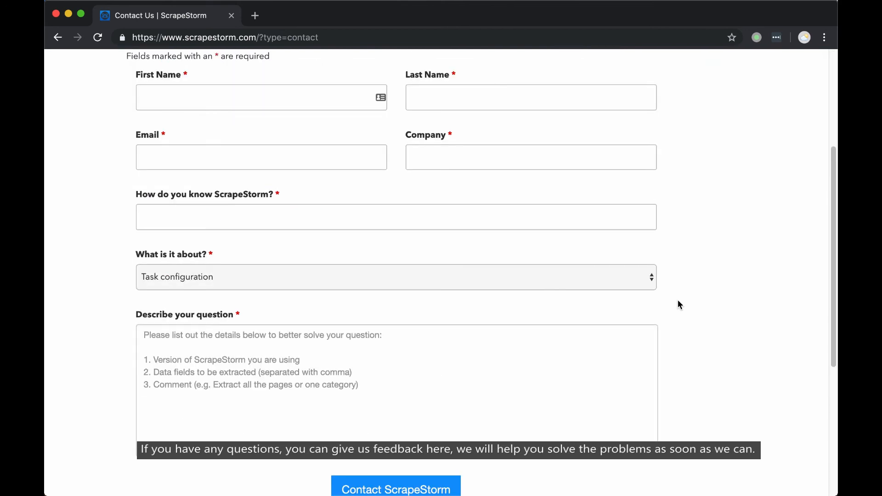
{"action": "scroll", "scroll_direction": "up", "scroll_amount": 3}
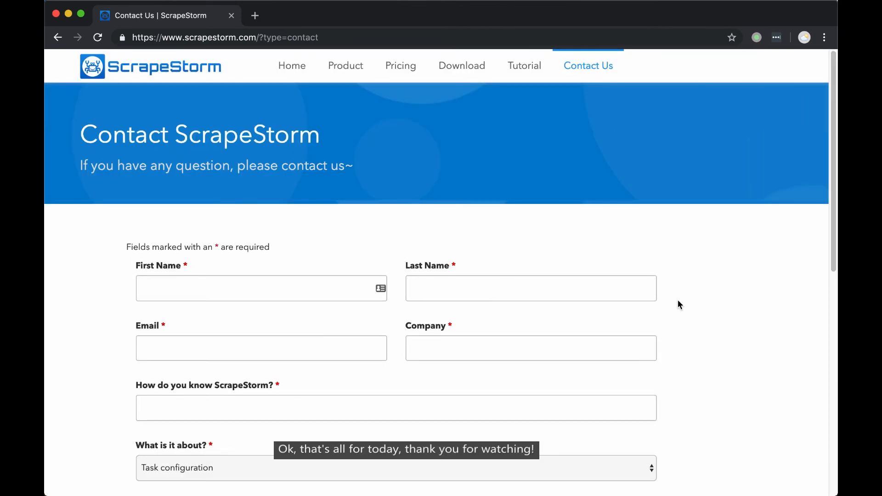